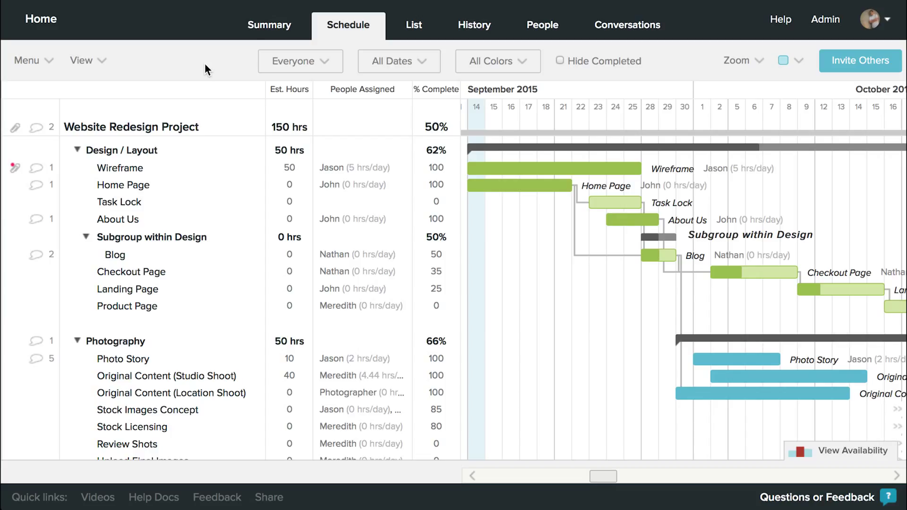
{"action": "mouse_move", "coordinate": [133, 66]}
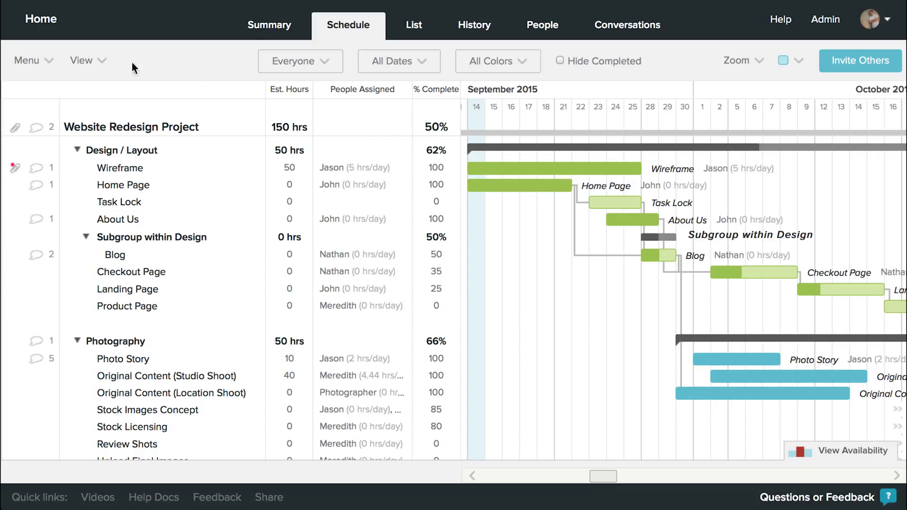
Step: Open the View menu and toggle showing task names inside the bars
{"action": "left_click", "coordinate": [82, 61]}
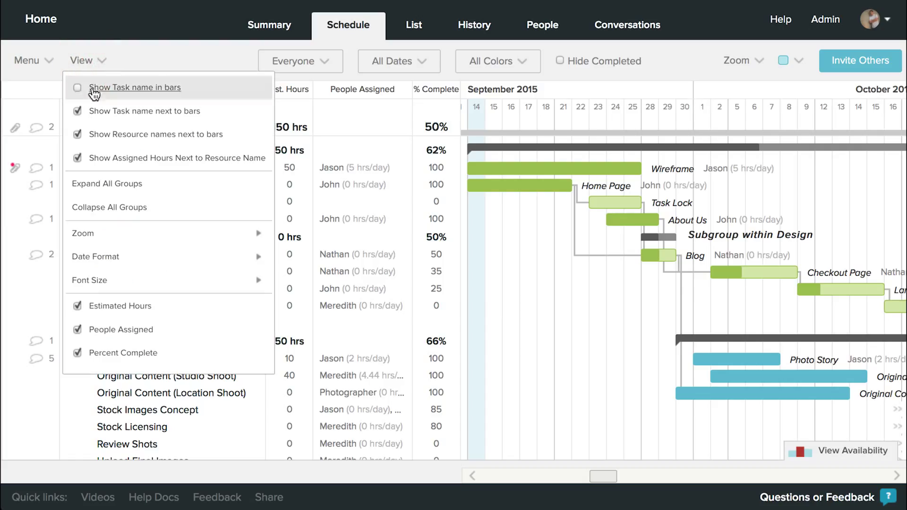
{"action": "mouse_move", "coordinate": [220, 101]}
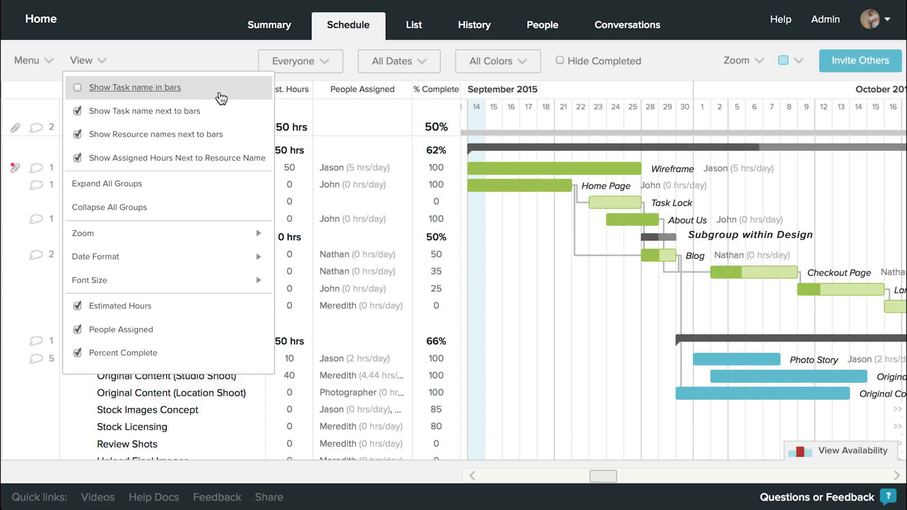
{"action": "left_click", "coordinate": [135, 87]}
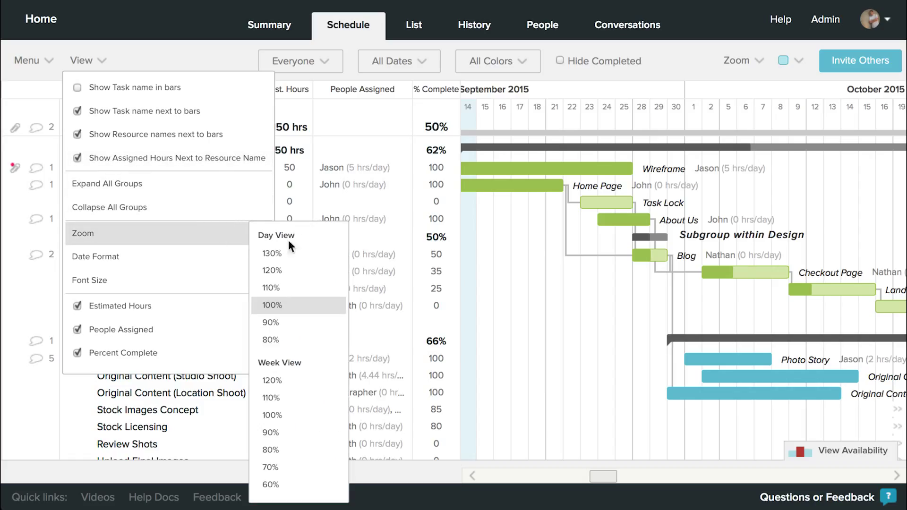
Step: Try 130 and 80 percent day zoom, settle on week-level zoom, and enlarge the chart font
{"action": "left_click", "coordinate": [272, 253]}
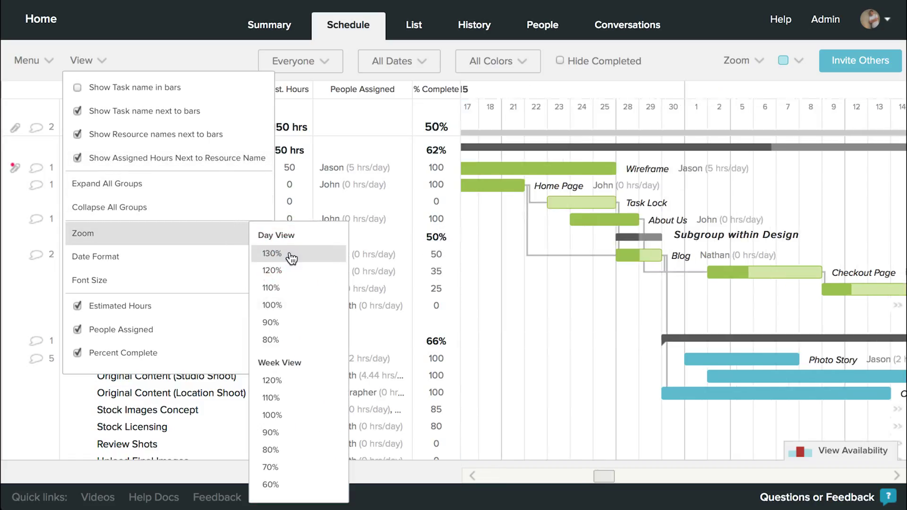
{"action": "left_click", "coordinate": [270, 339]}
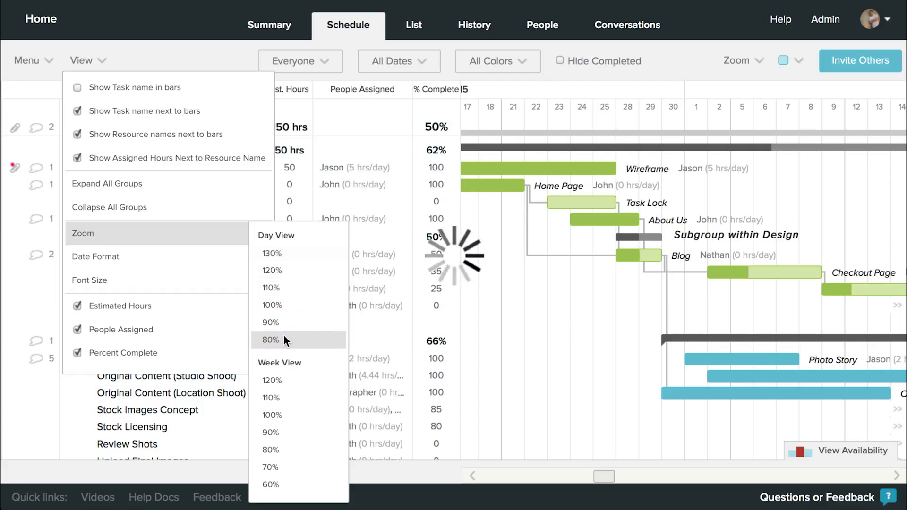
{"action": "left_click", "coordinate": [270, 339]}
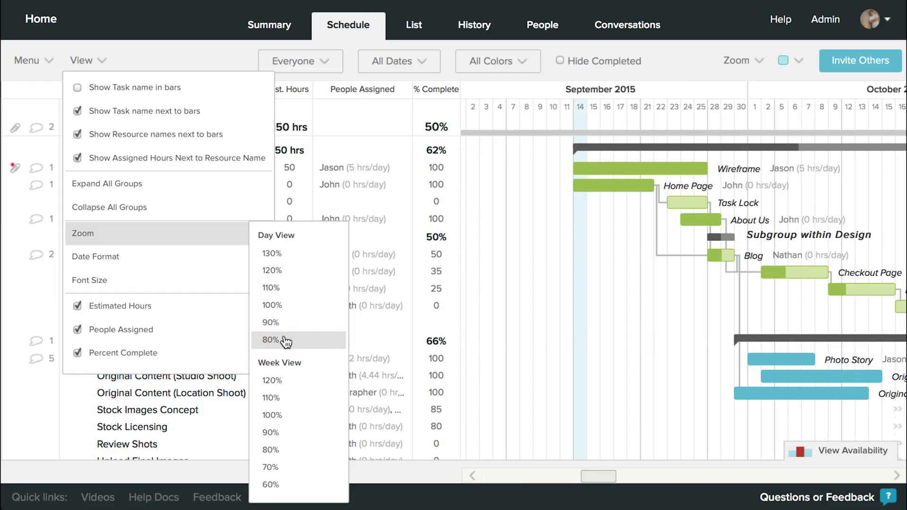
{"action": "left_click", "coordinate": [270, 381]}
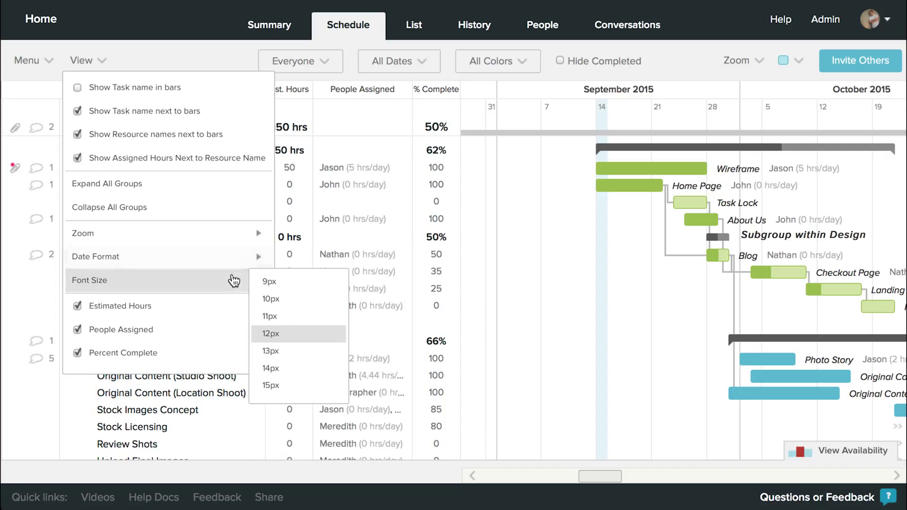
{"action": "left_click", "coordinate": [271, 369]}
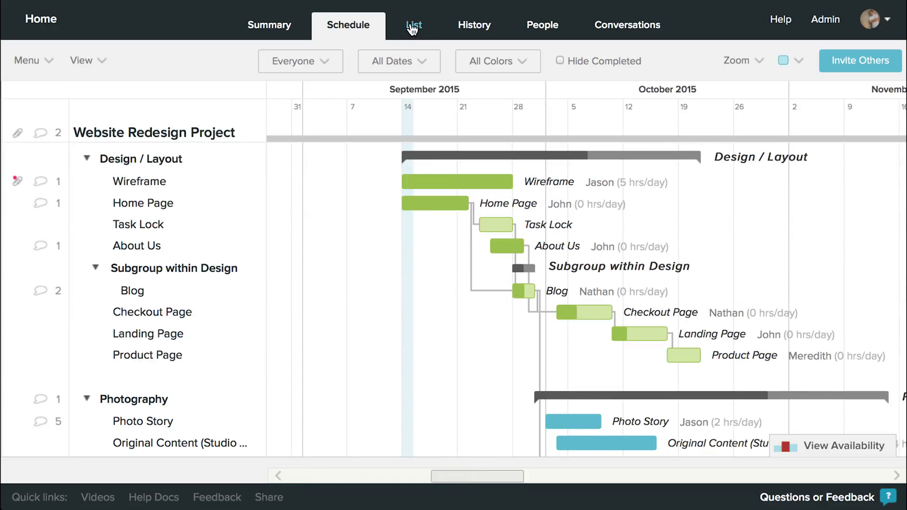
Step: Switch the Website Redesign Project to List view with percent, start, due and assignee columns
{"action": "left_click", "coordinate": [414, 25]}
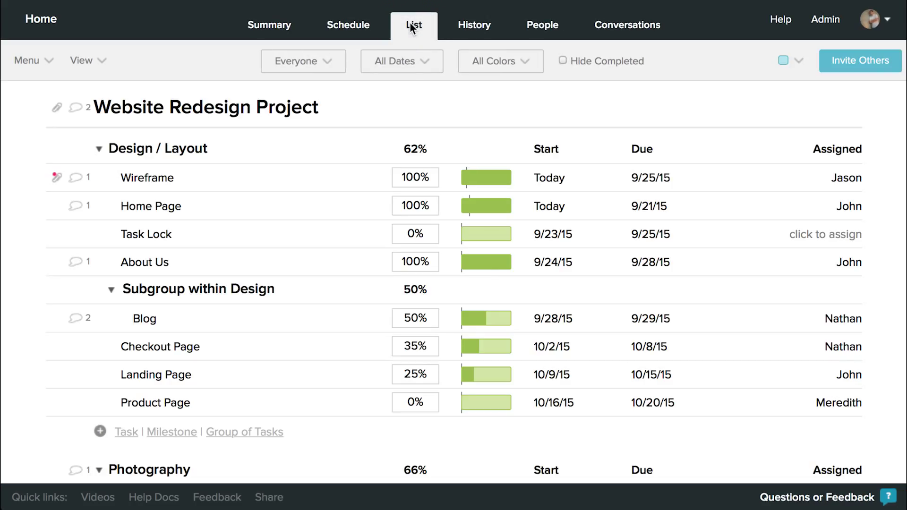